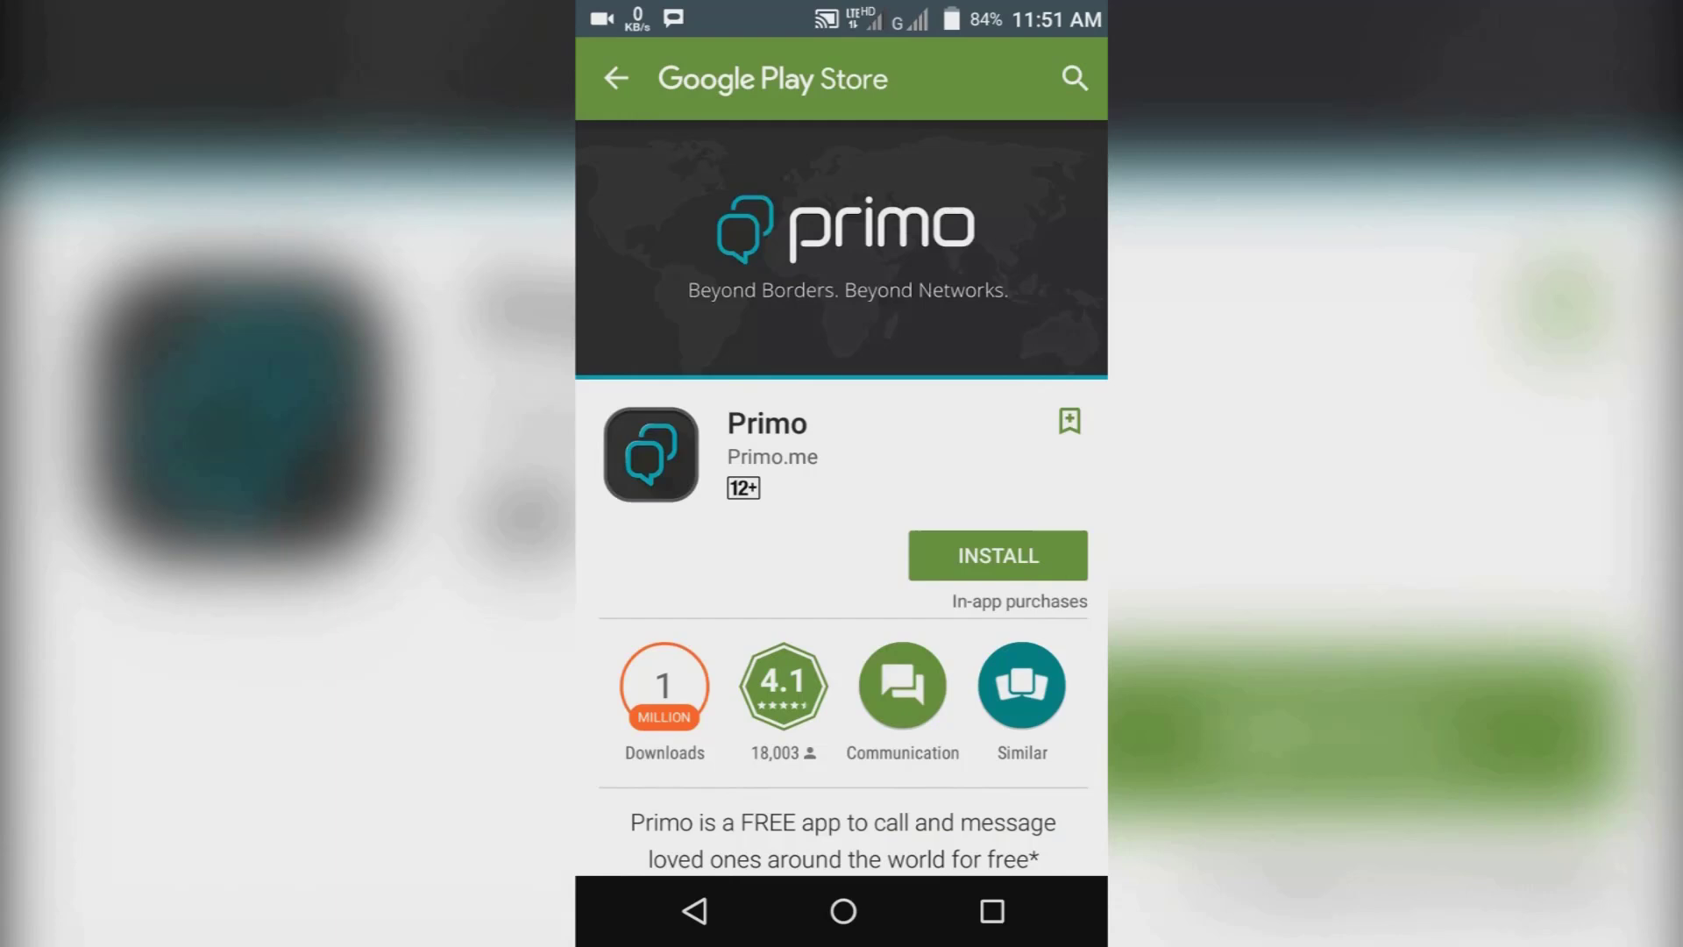
# Step: Install Primo from its Play Store page and launch it to the sign-in screen
pyautogui.click(995, 556)
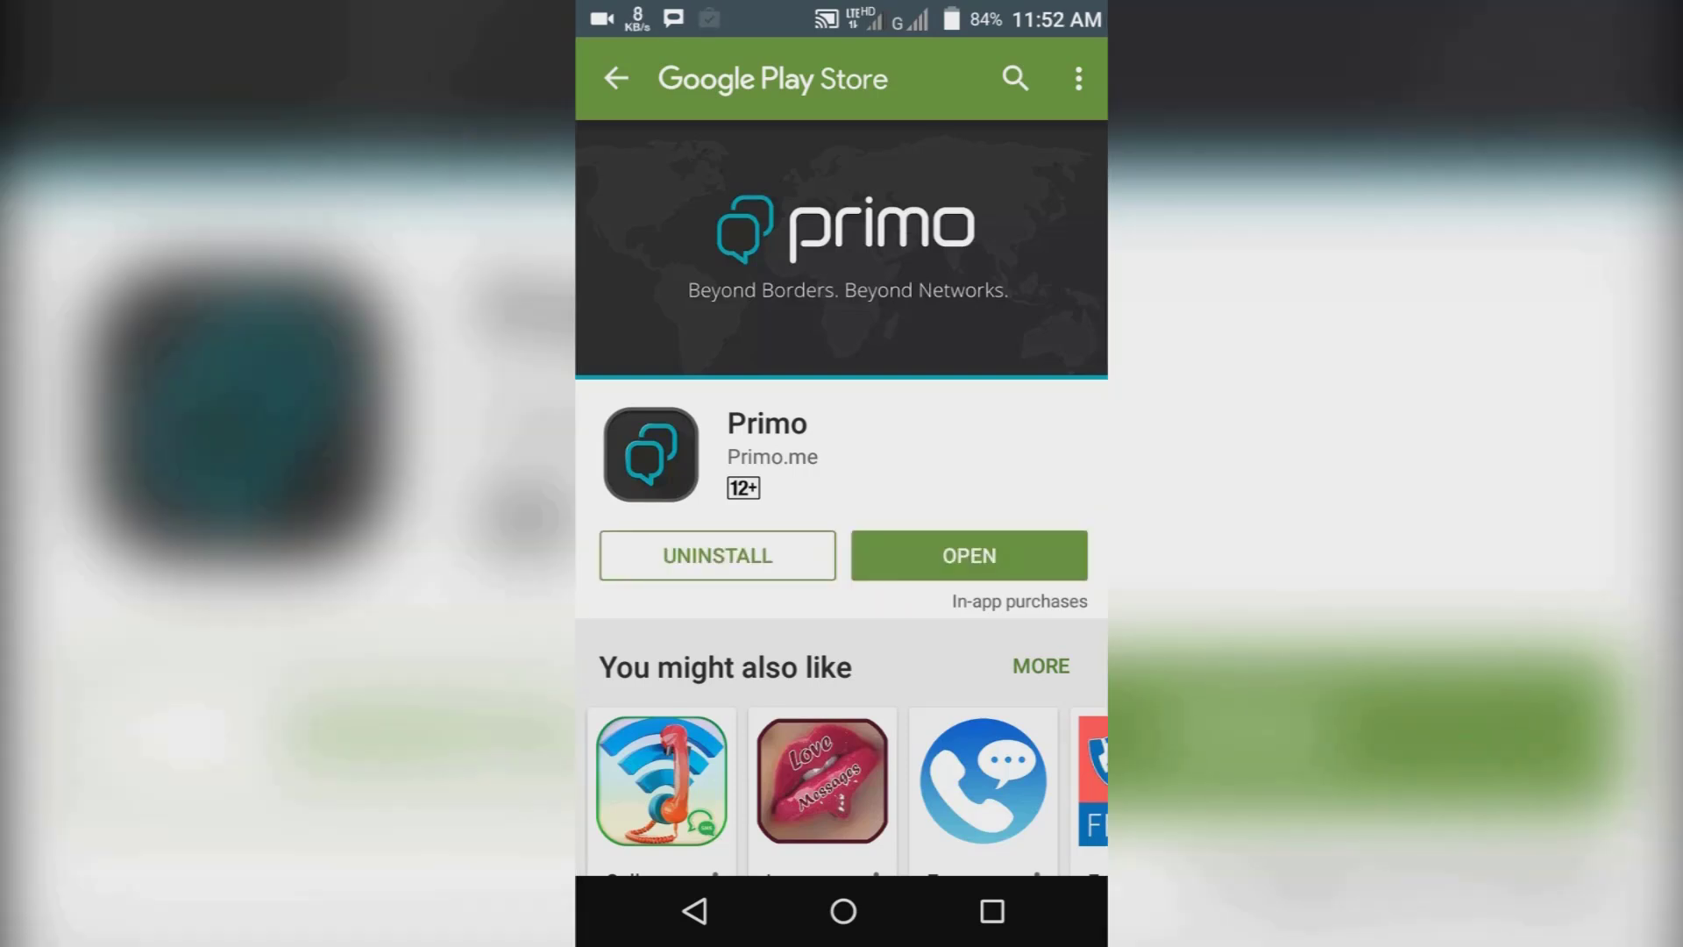
pyautogui.click(967, 555)
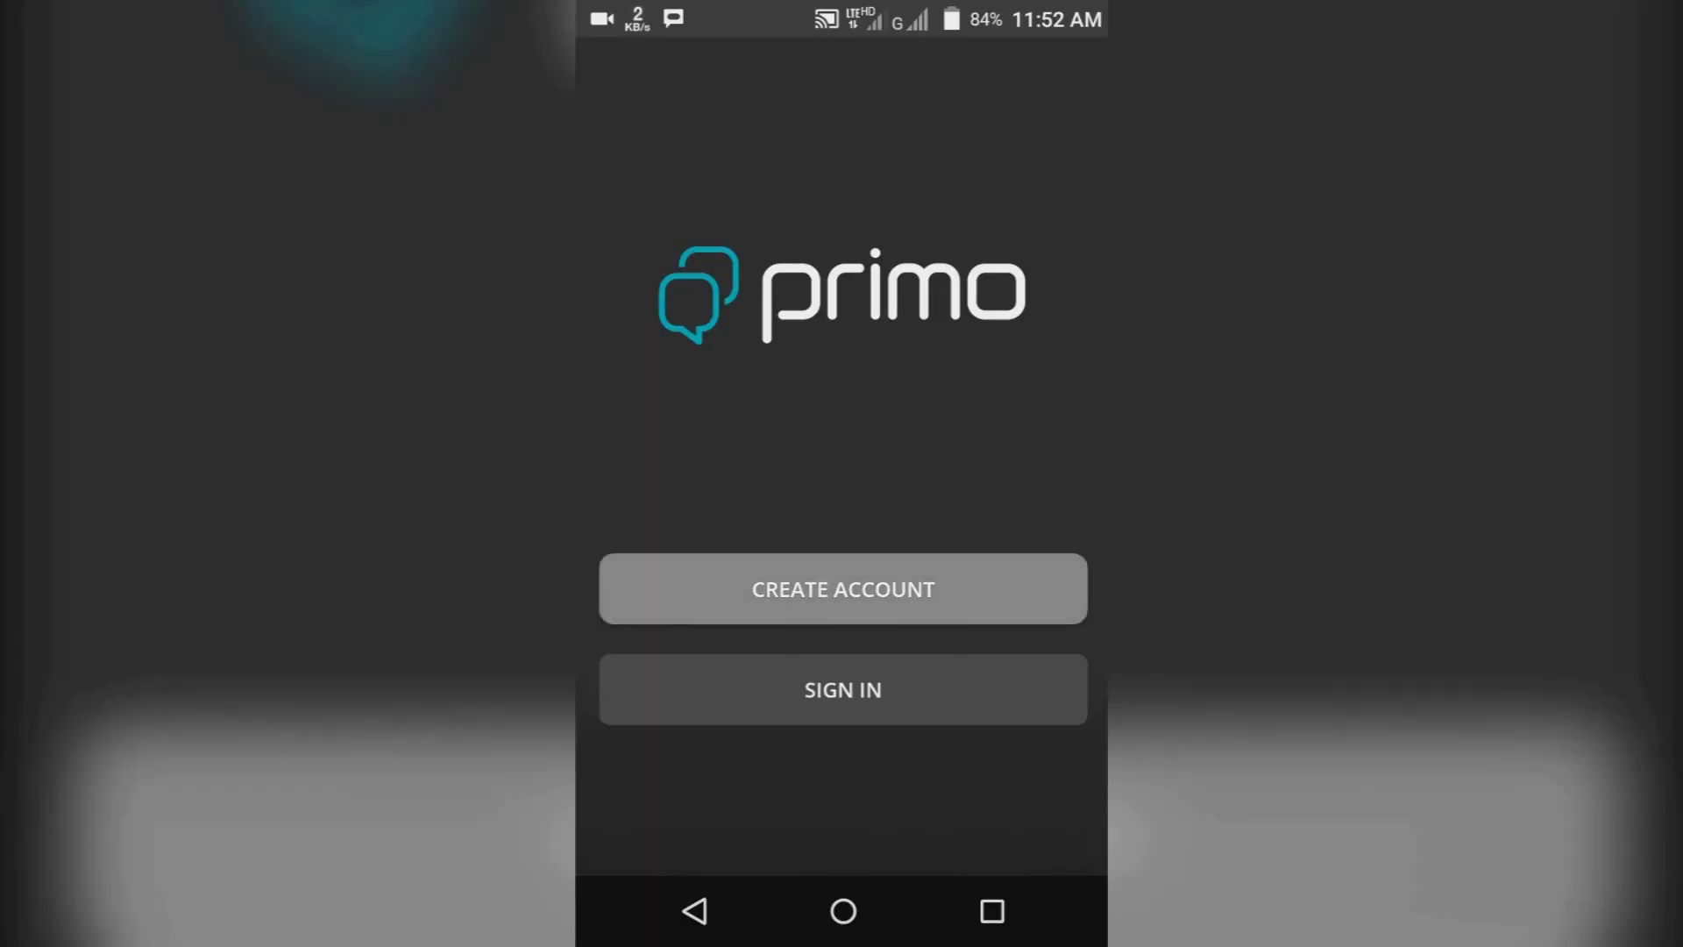
# Step: Sign up for a Primo account with name, username, password and accepted terms
pyautogui.click(842, 589)
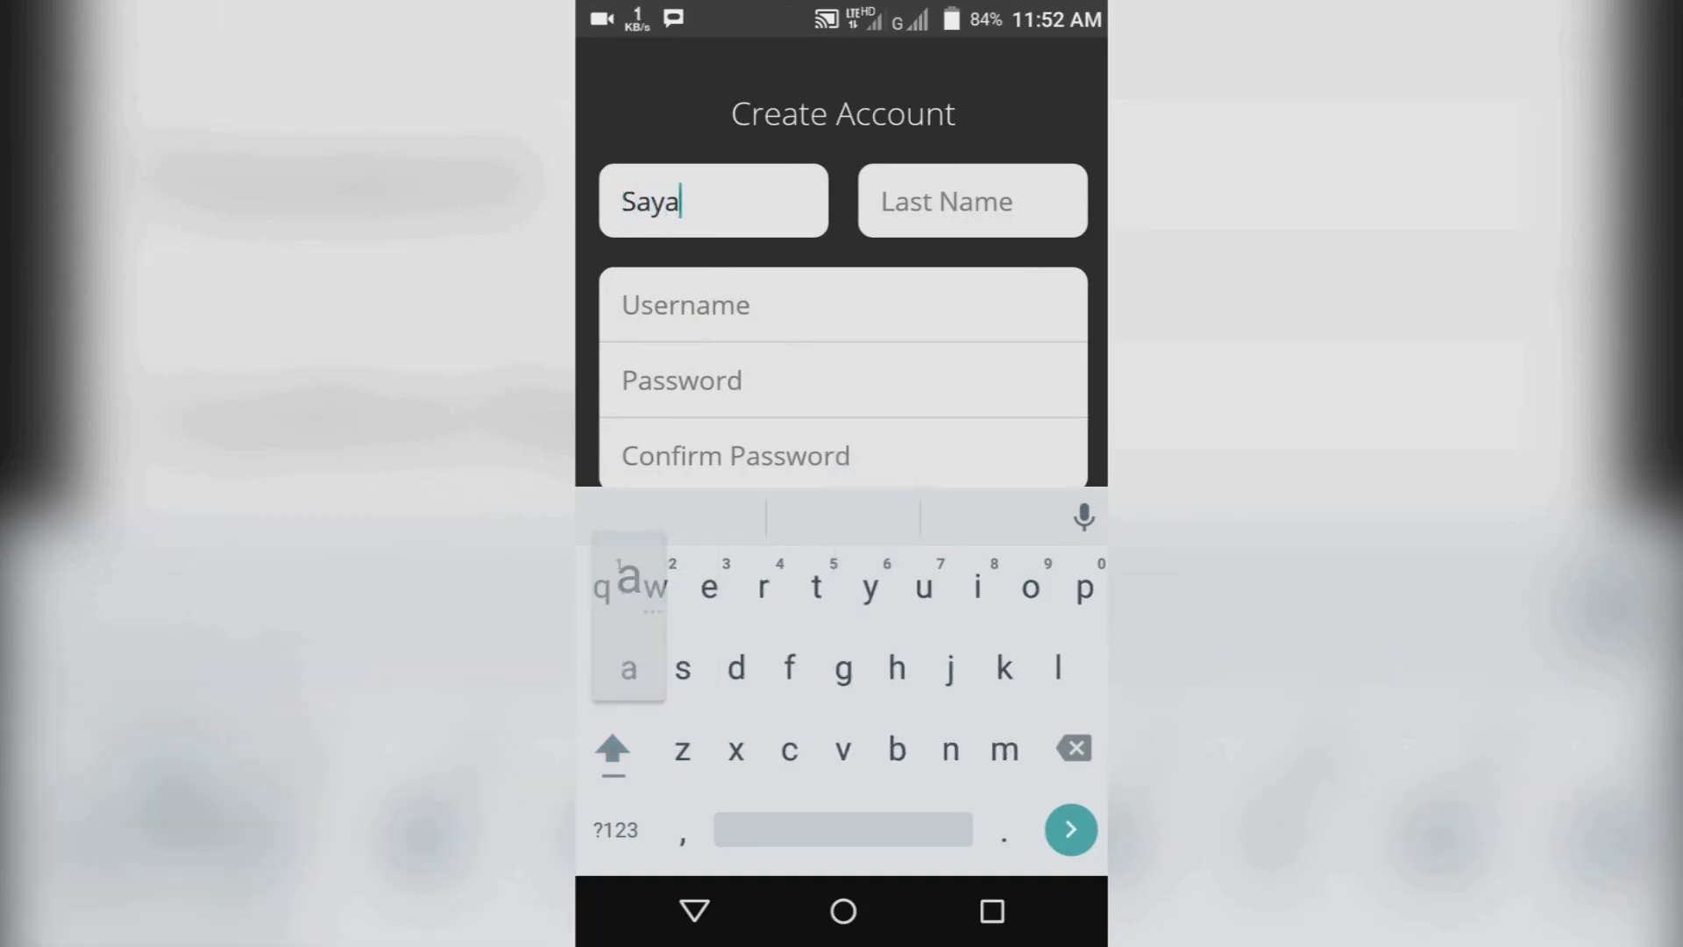
pyautogui.write('n')
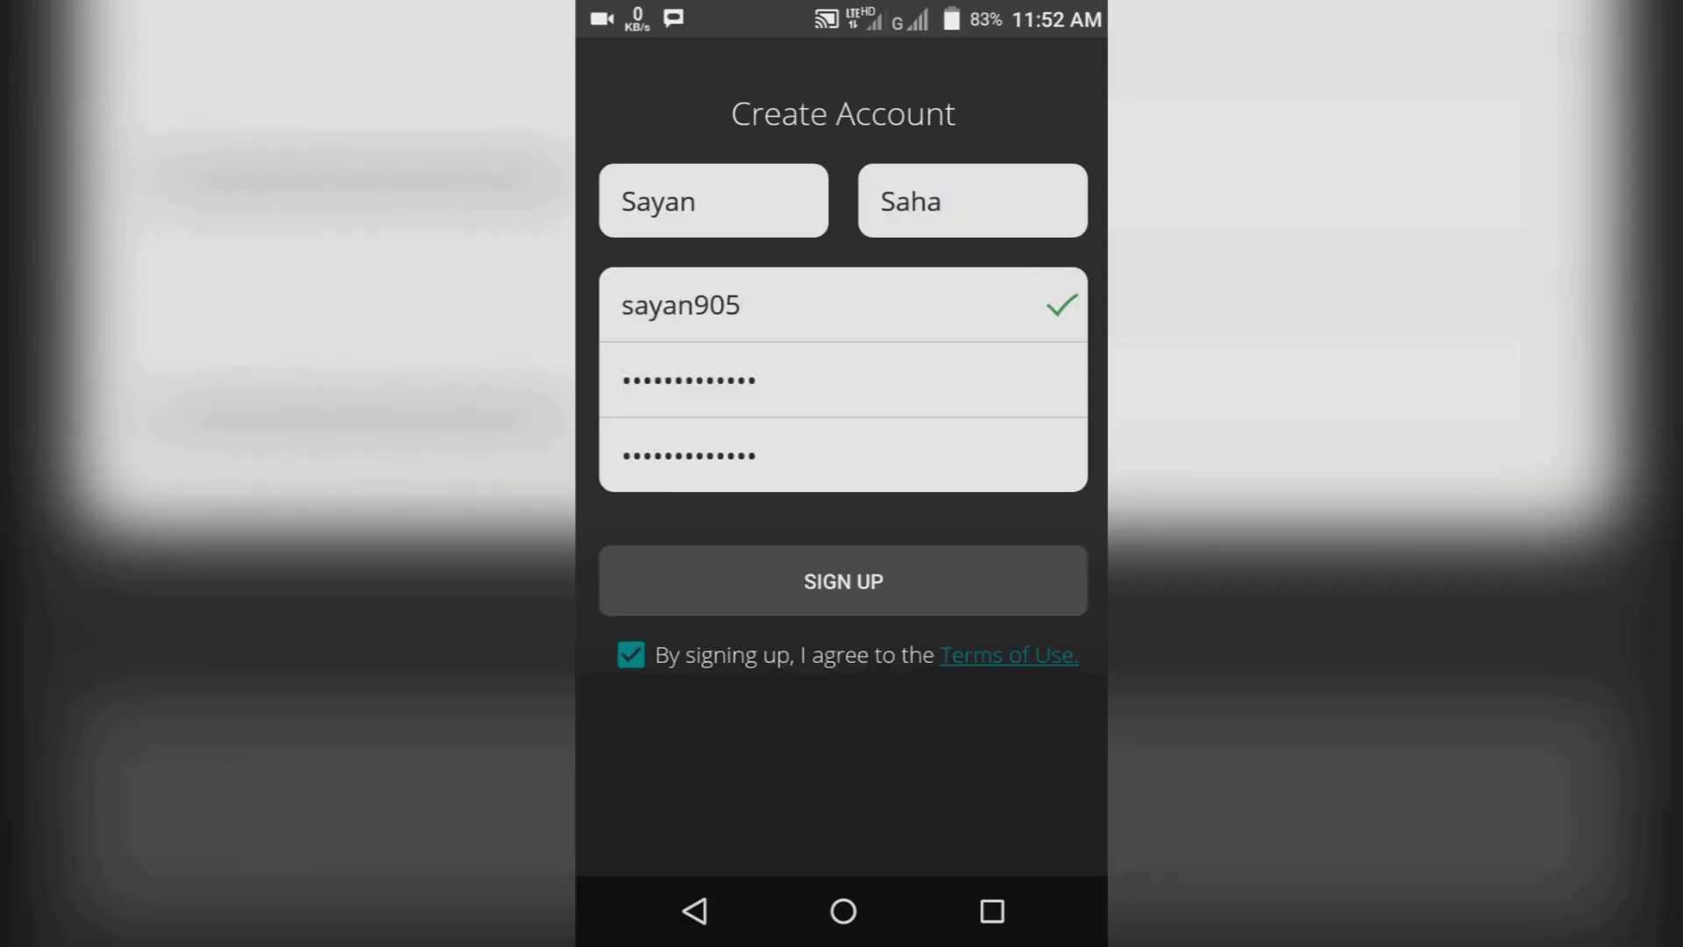
pyautogui.click(843, 581)
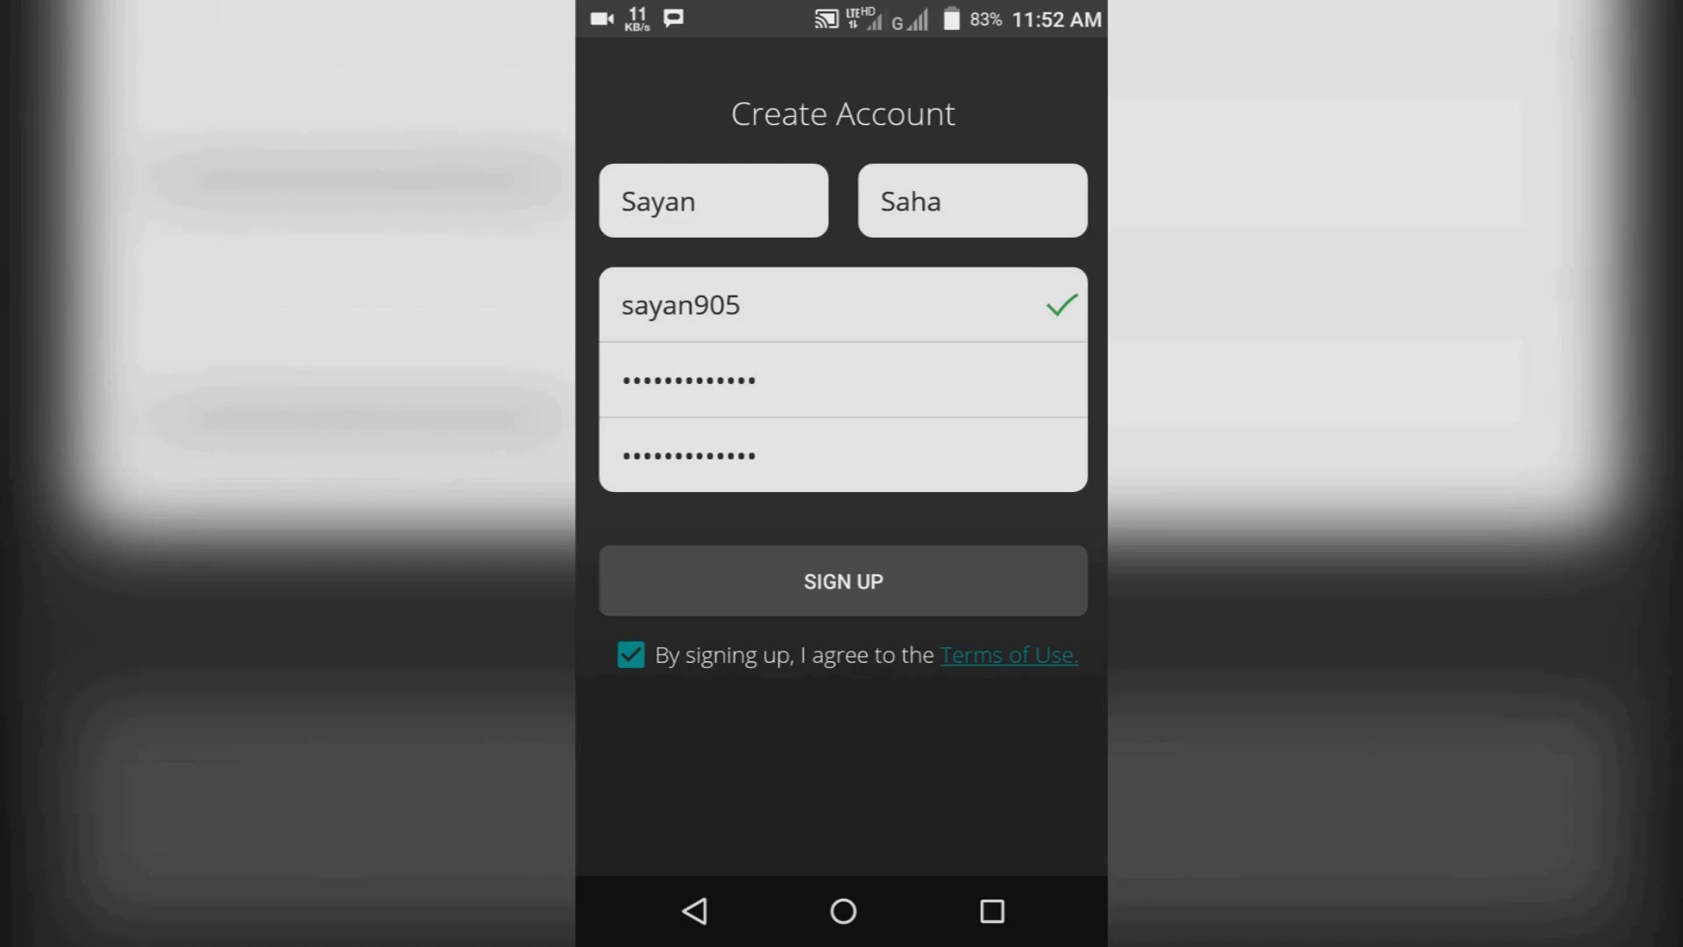
pyautogui.click(843, 581)
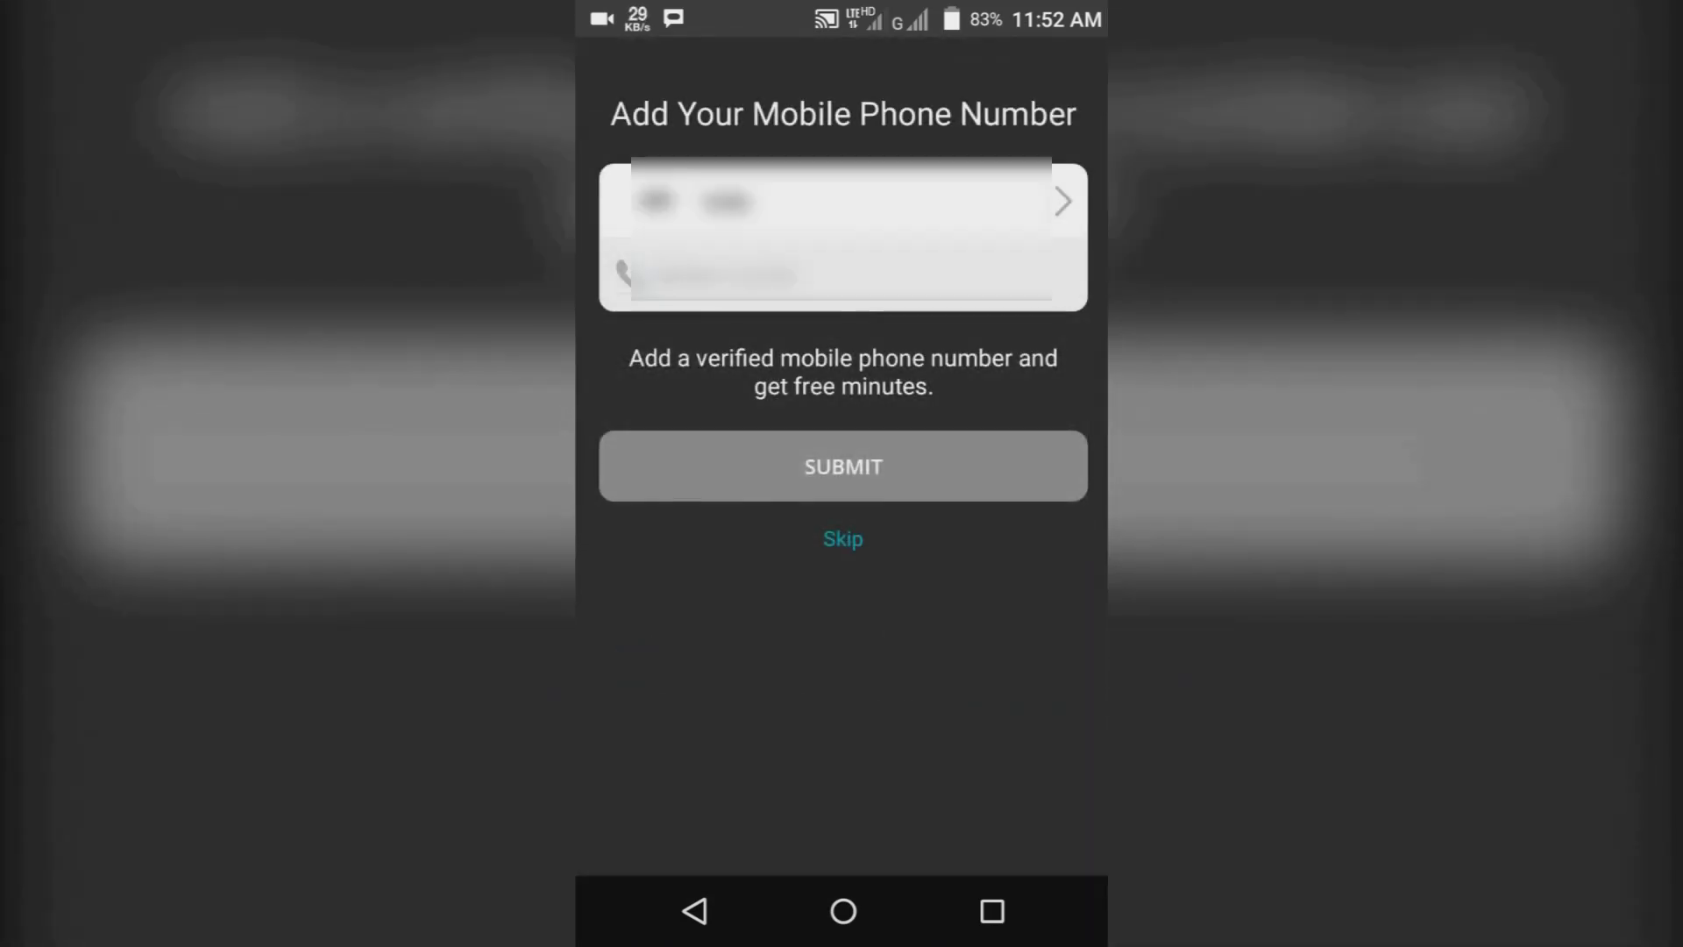
# Step: Submit a mobile number in Primo and read the VK-VERIFY SMS PIN
pyautogui.click(843, 274)
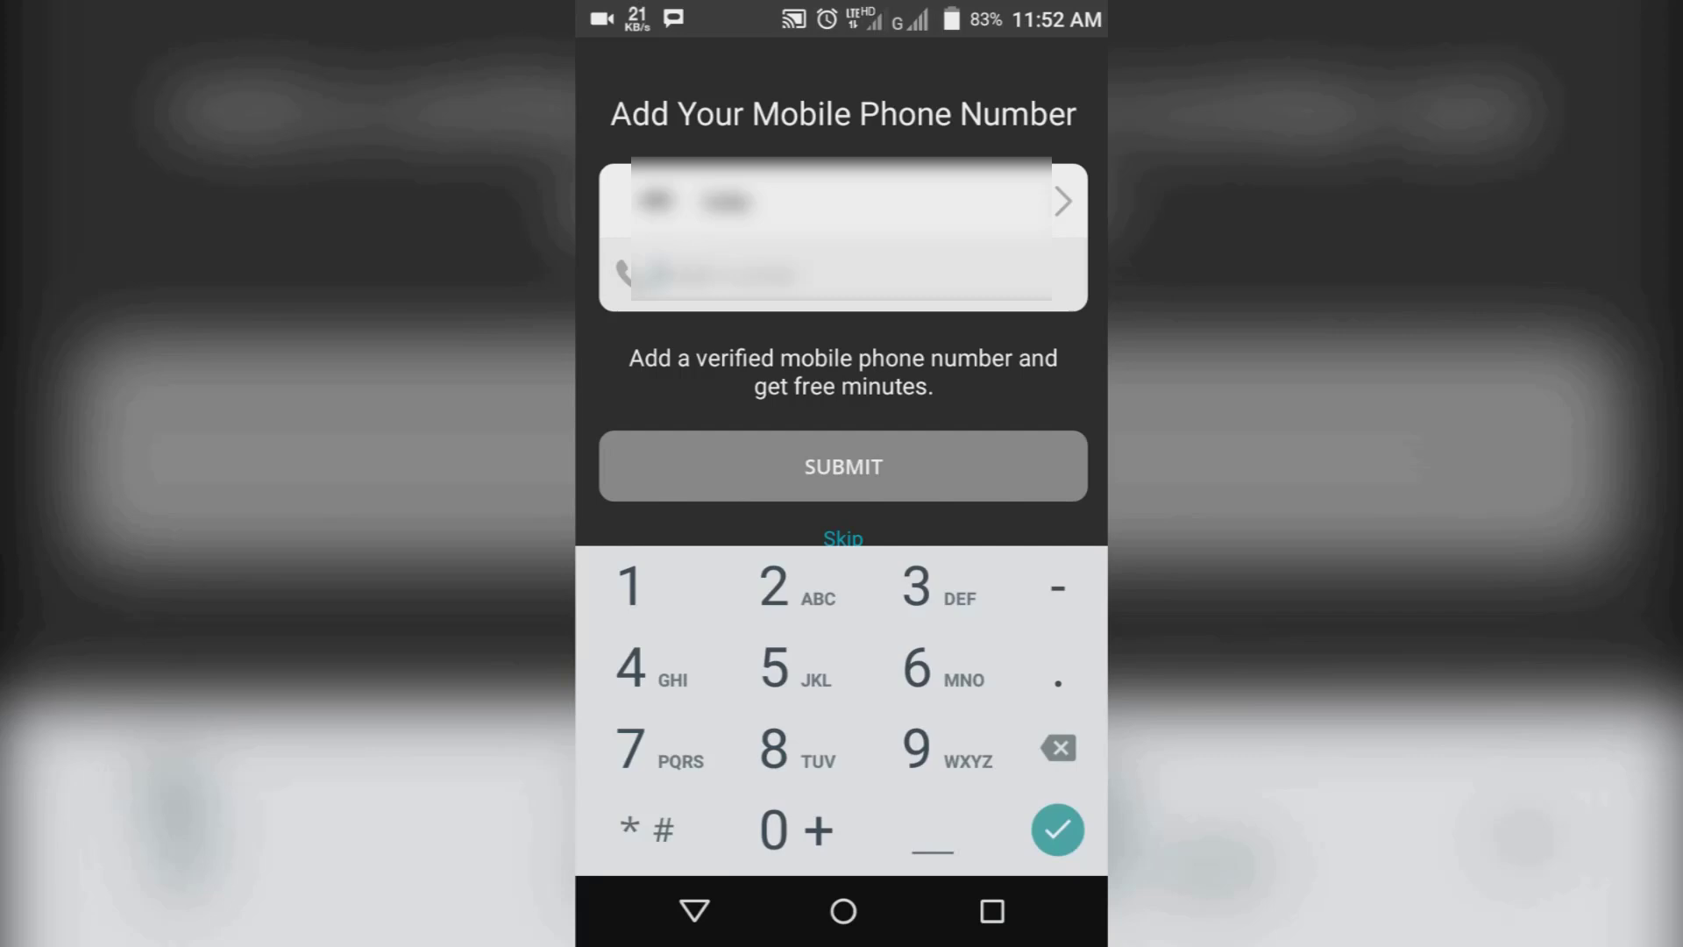
pyautogui.click(843, 466)
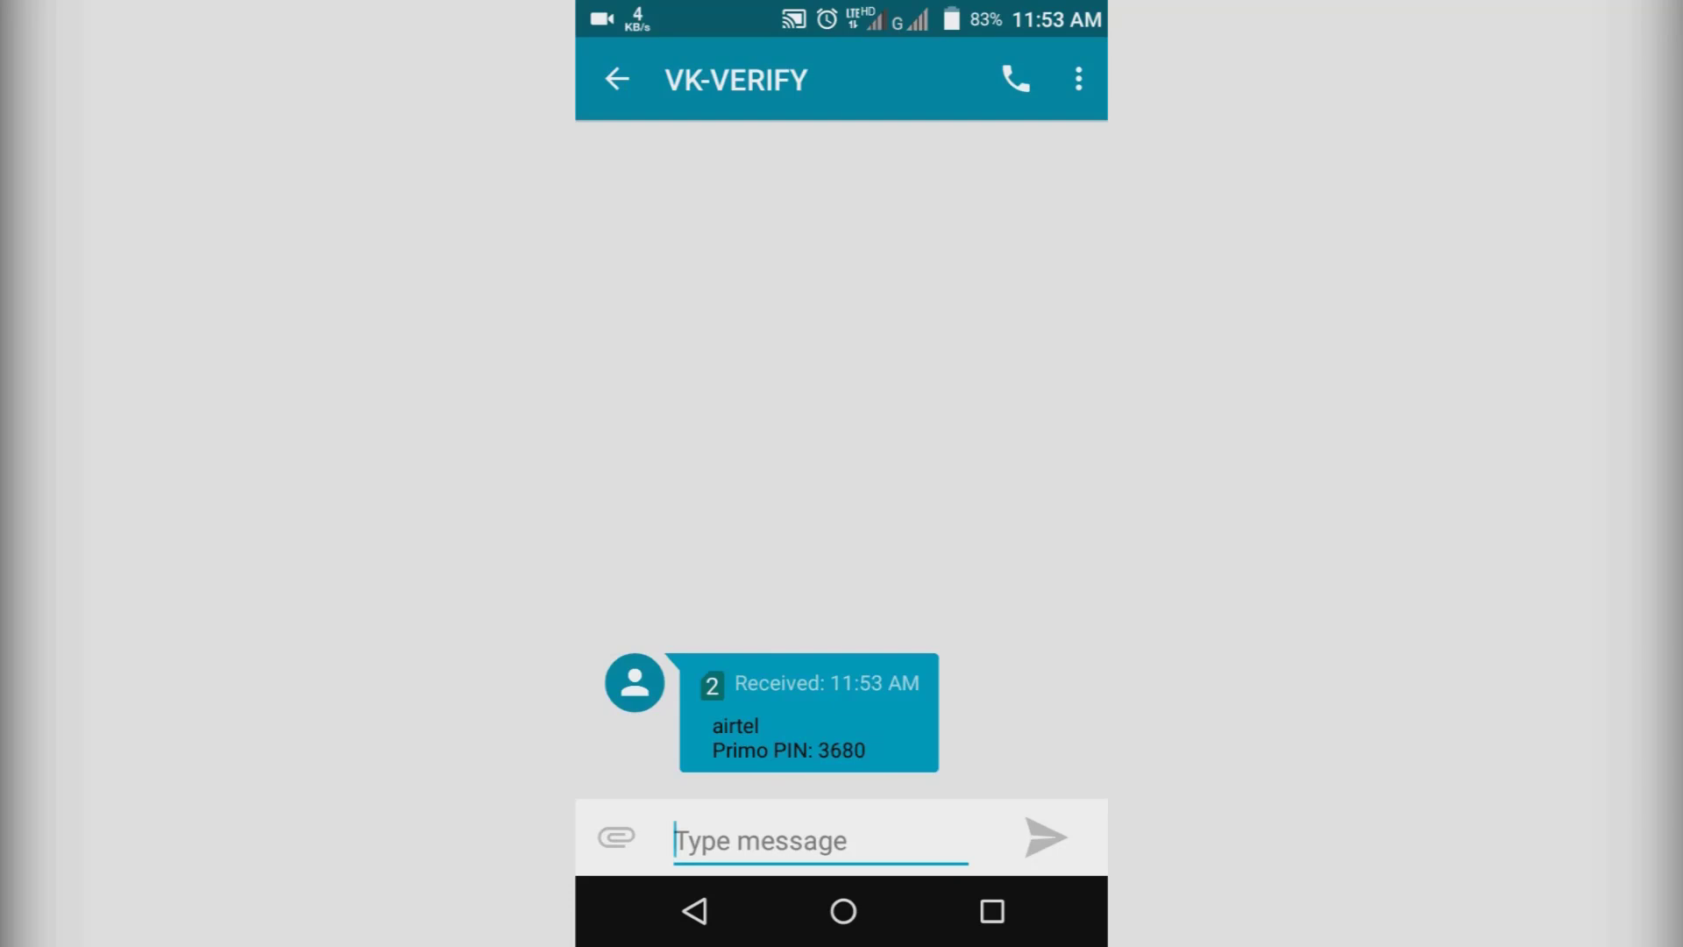
pyautogui.click(989, 910)
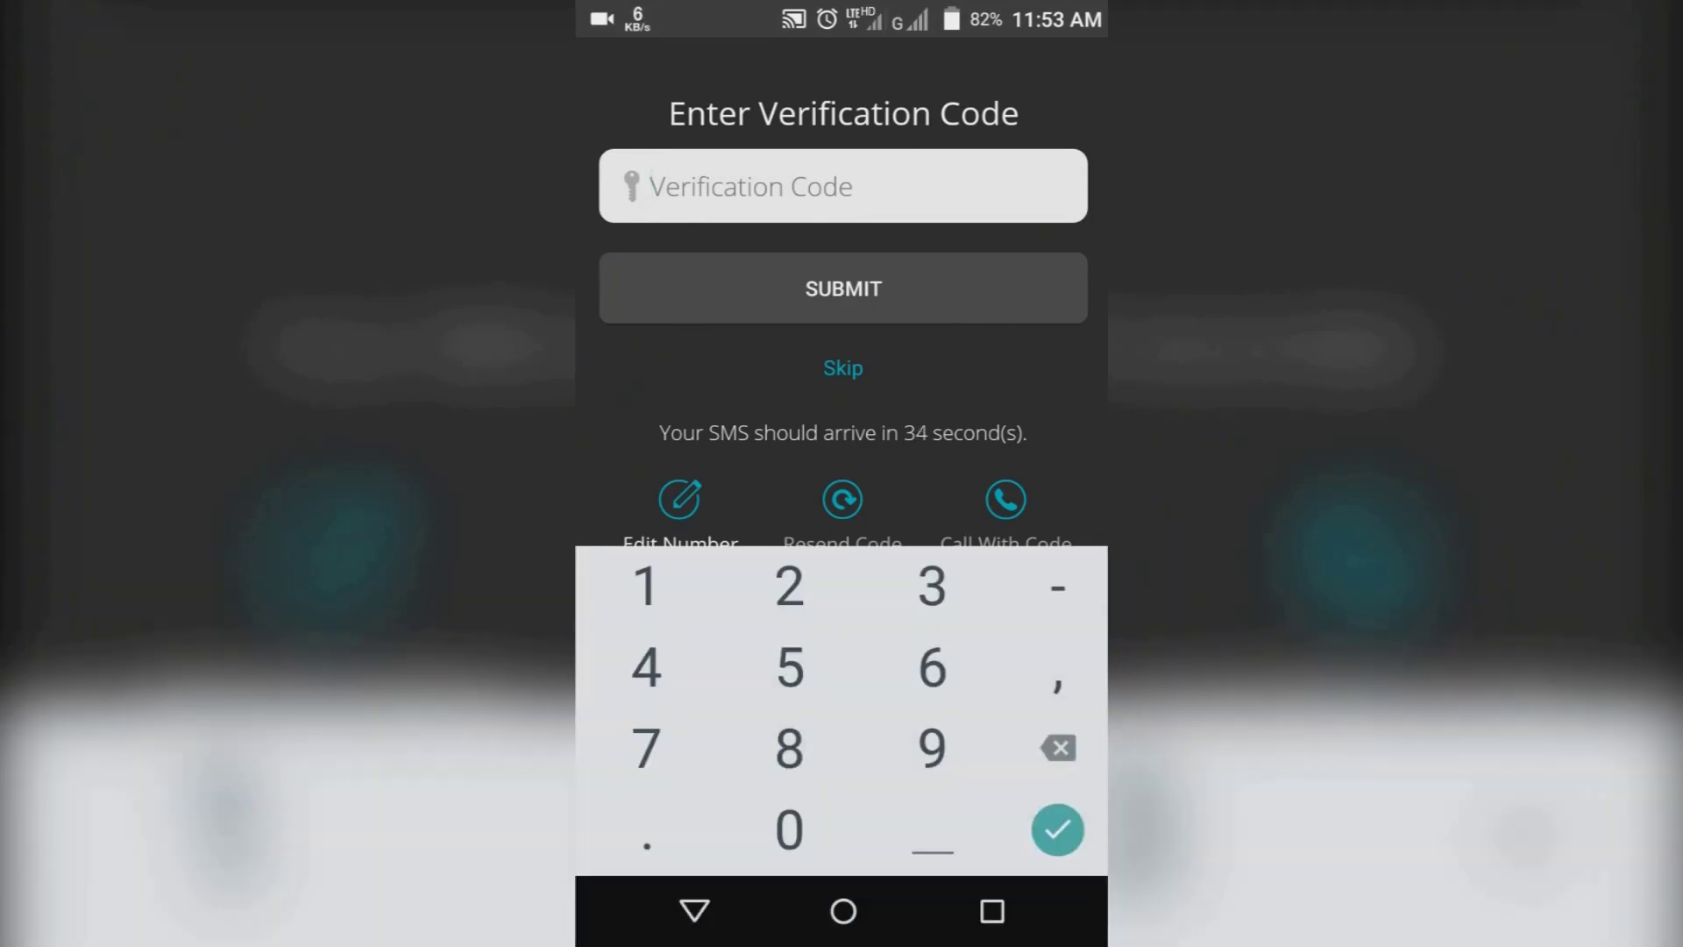
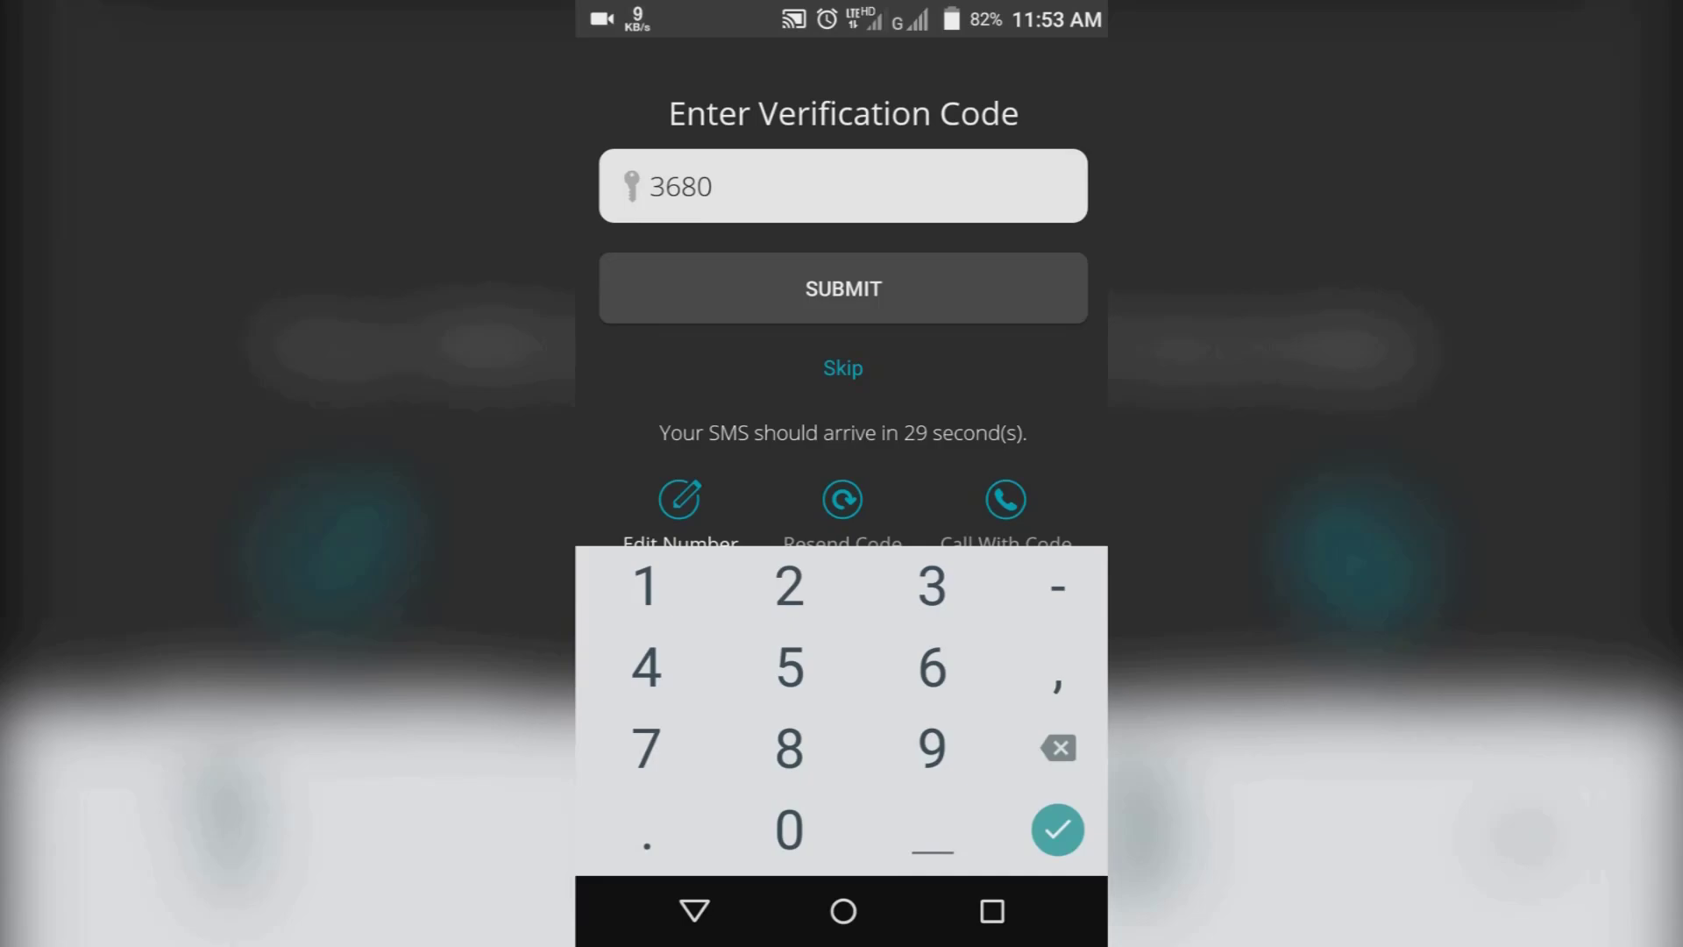
pyautogui.click(842, 286)
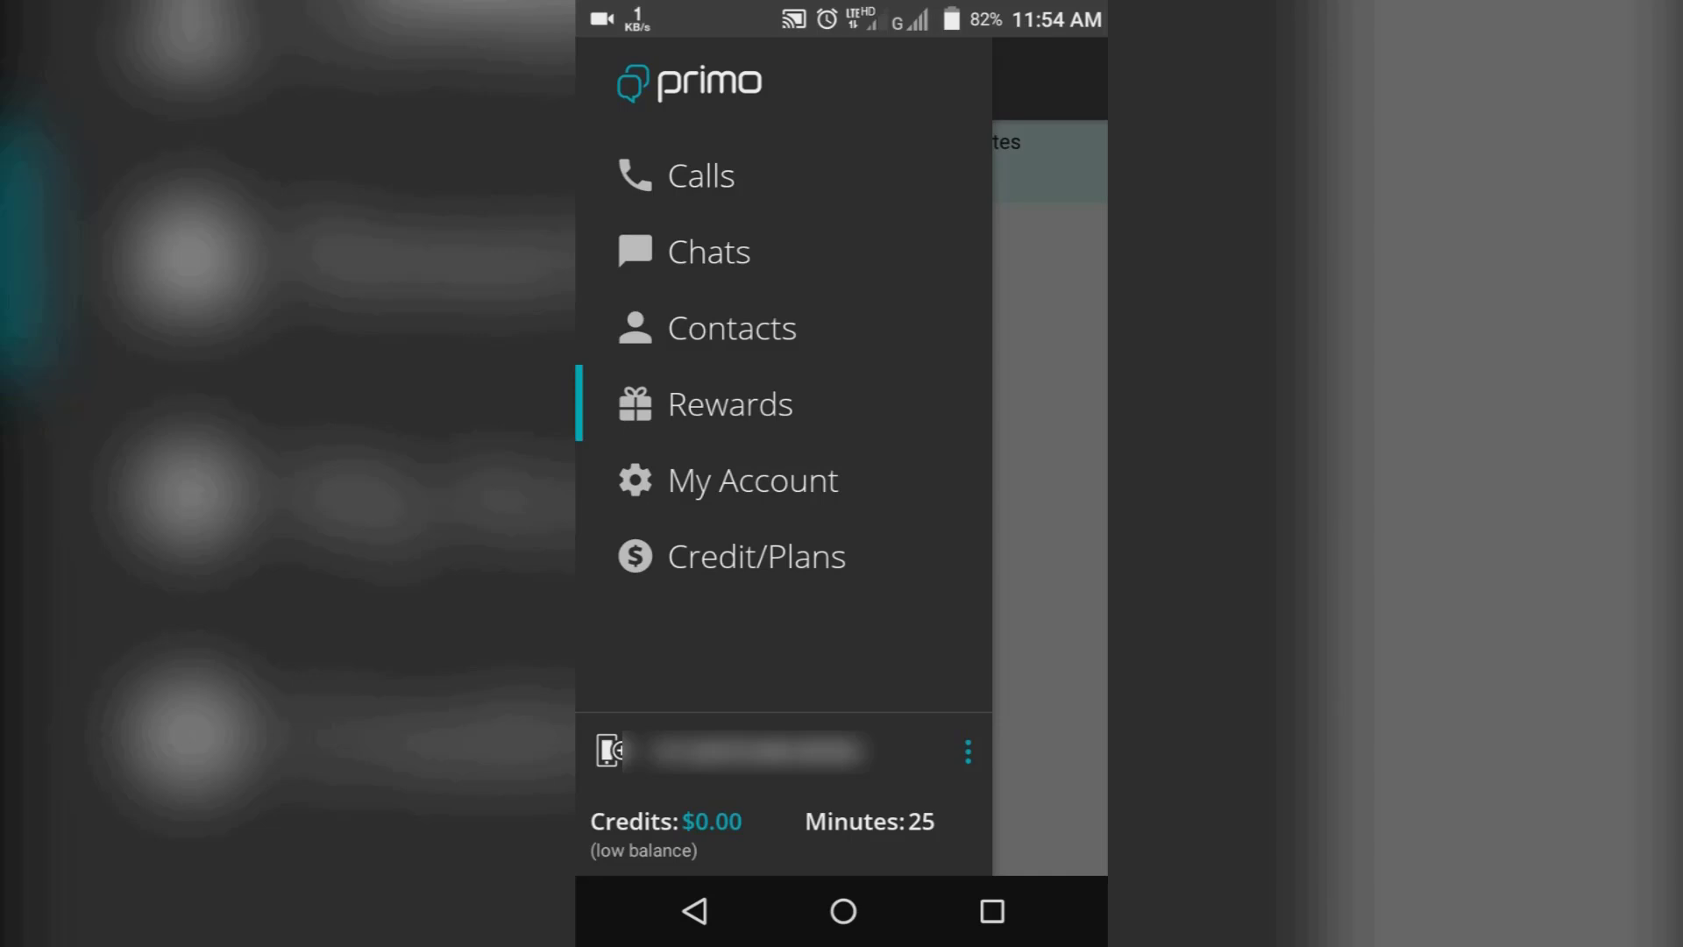
pyautogui.click(843, 910)
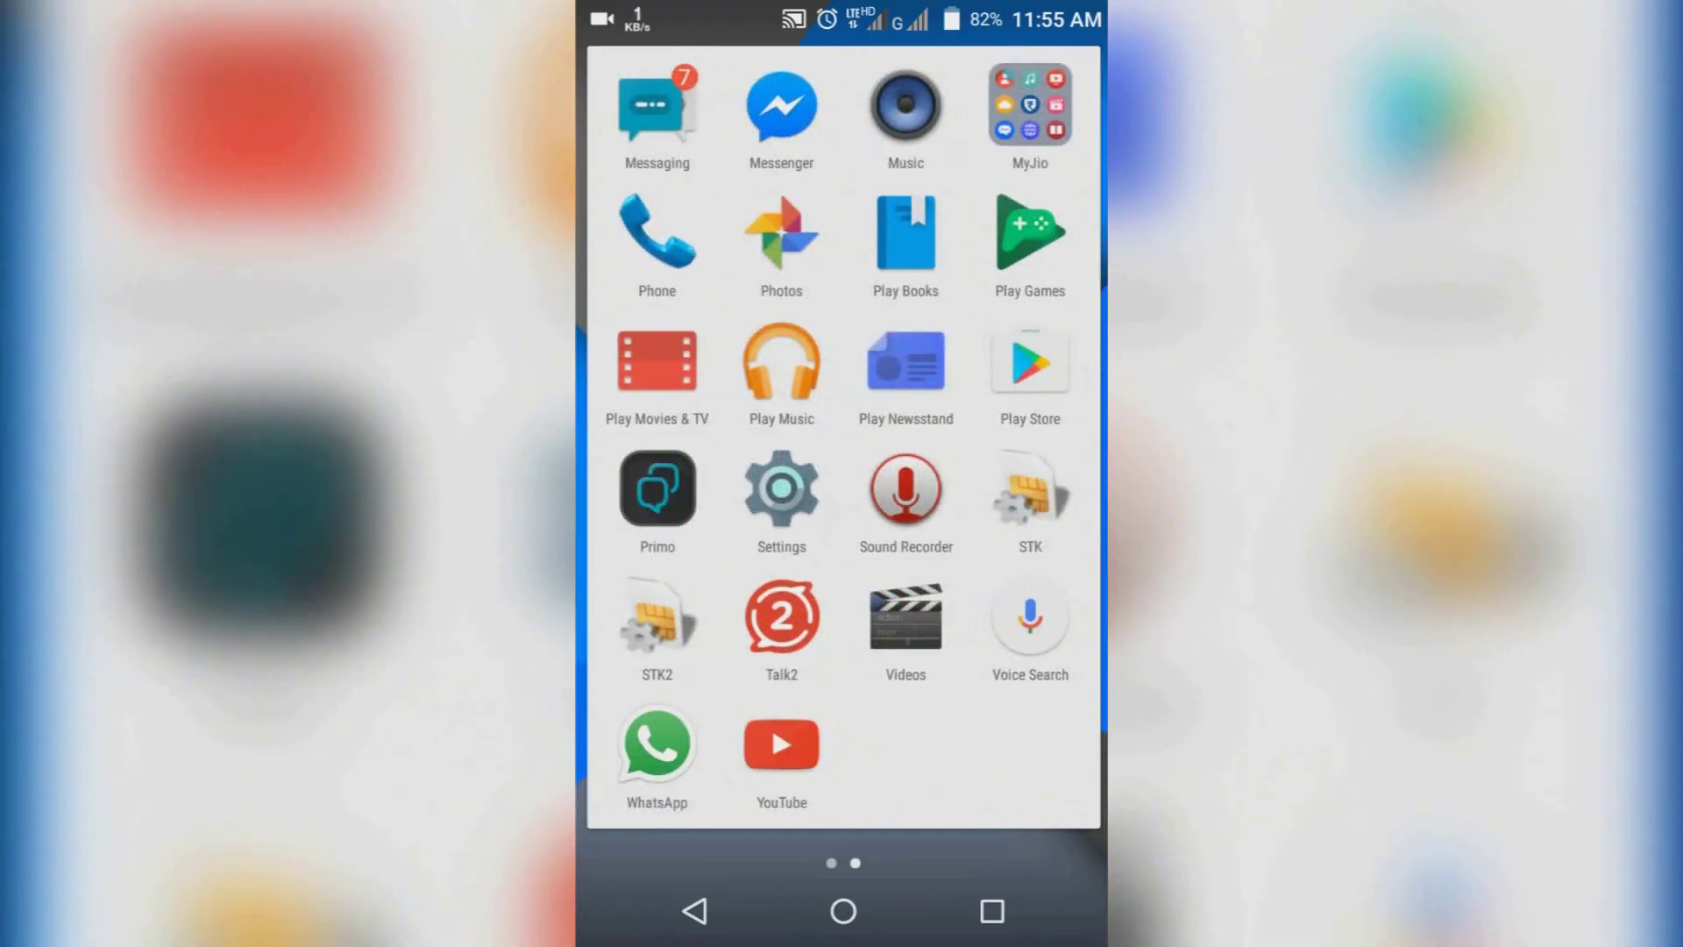
# Step: Register WhatsApp with the Primo United States number and request a verification call
pyautogui.click(656, 745)
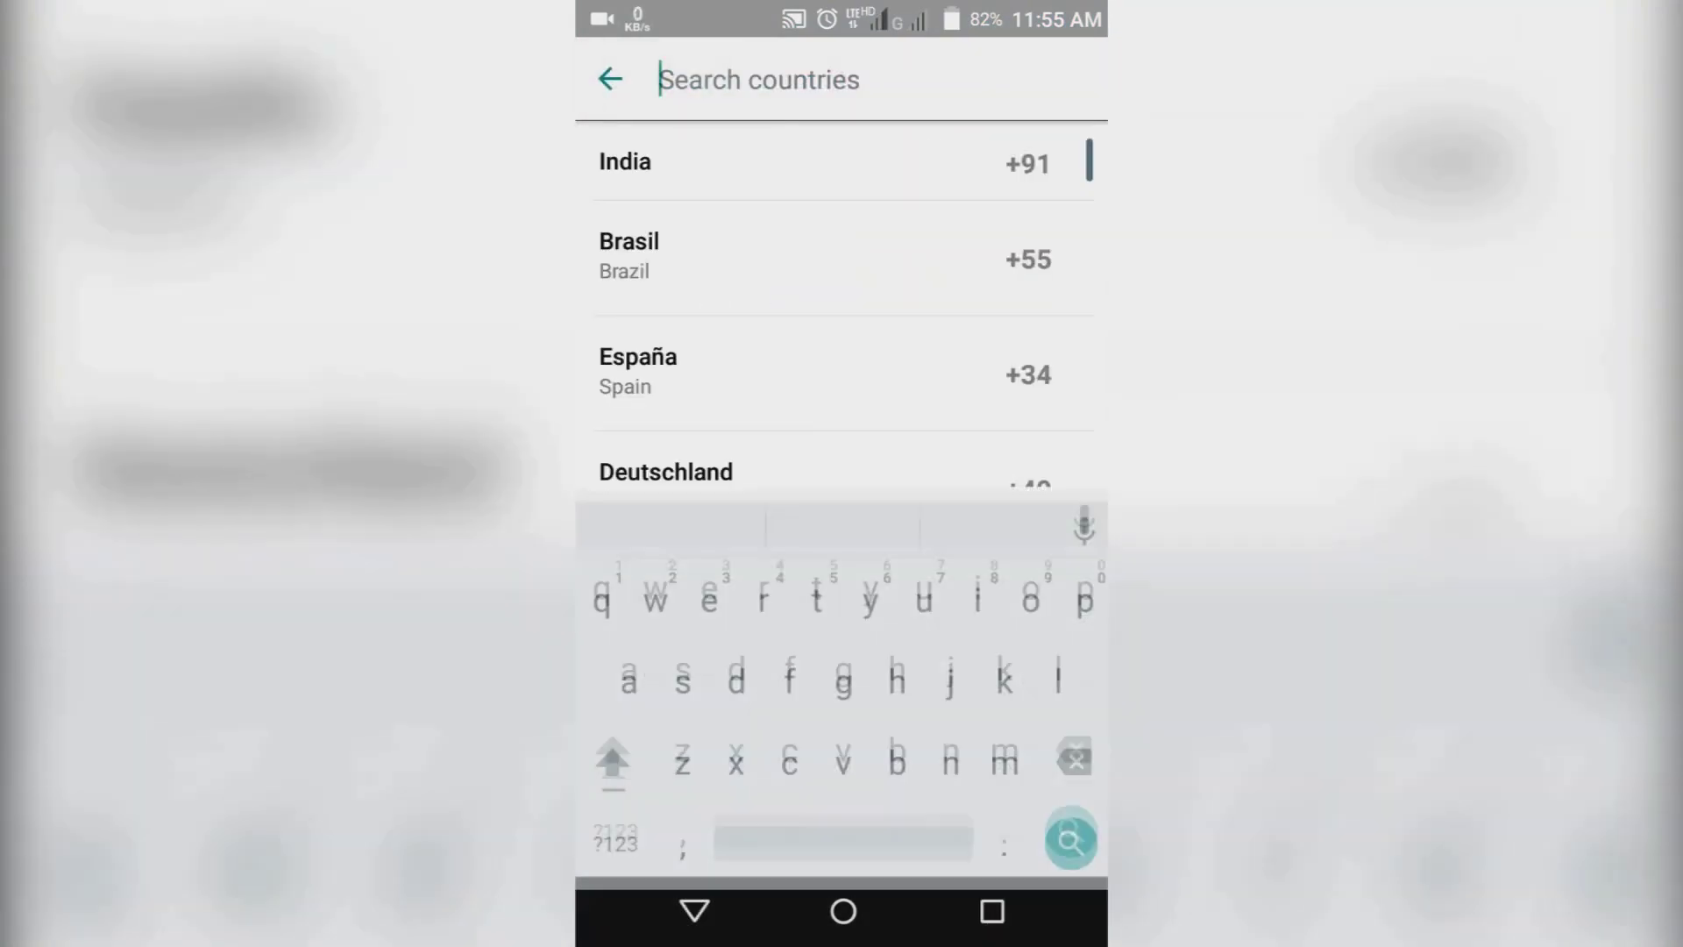
pyautogui.write('u')
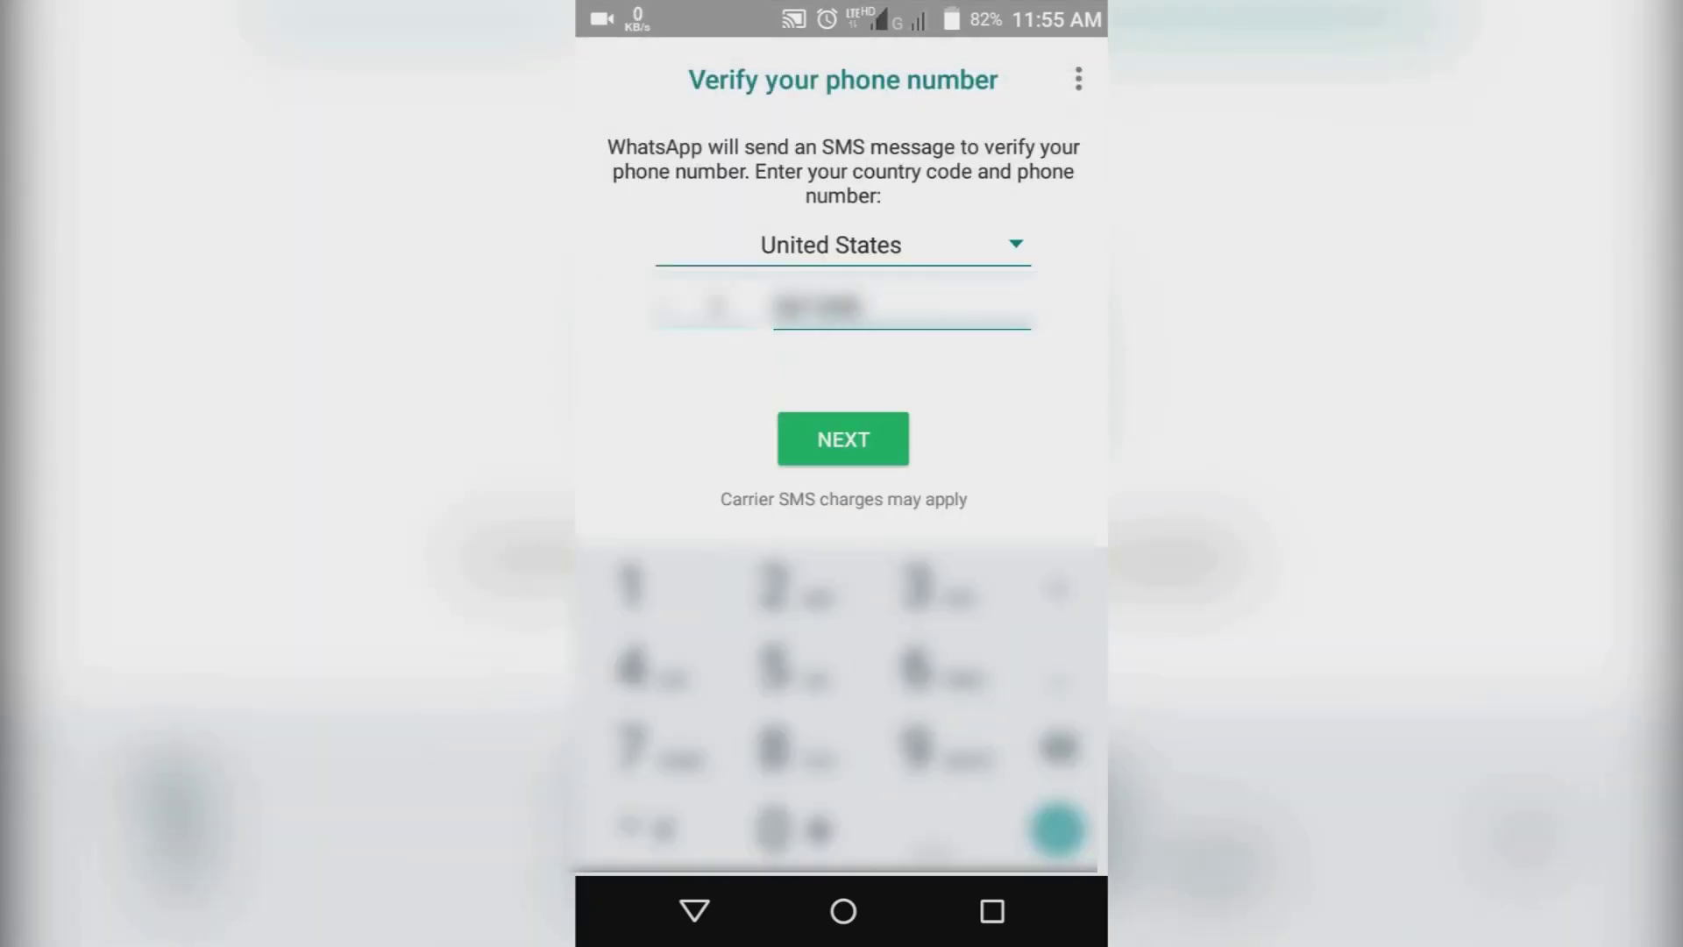
pyautogui.click(843, 438)
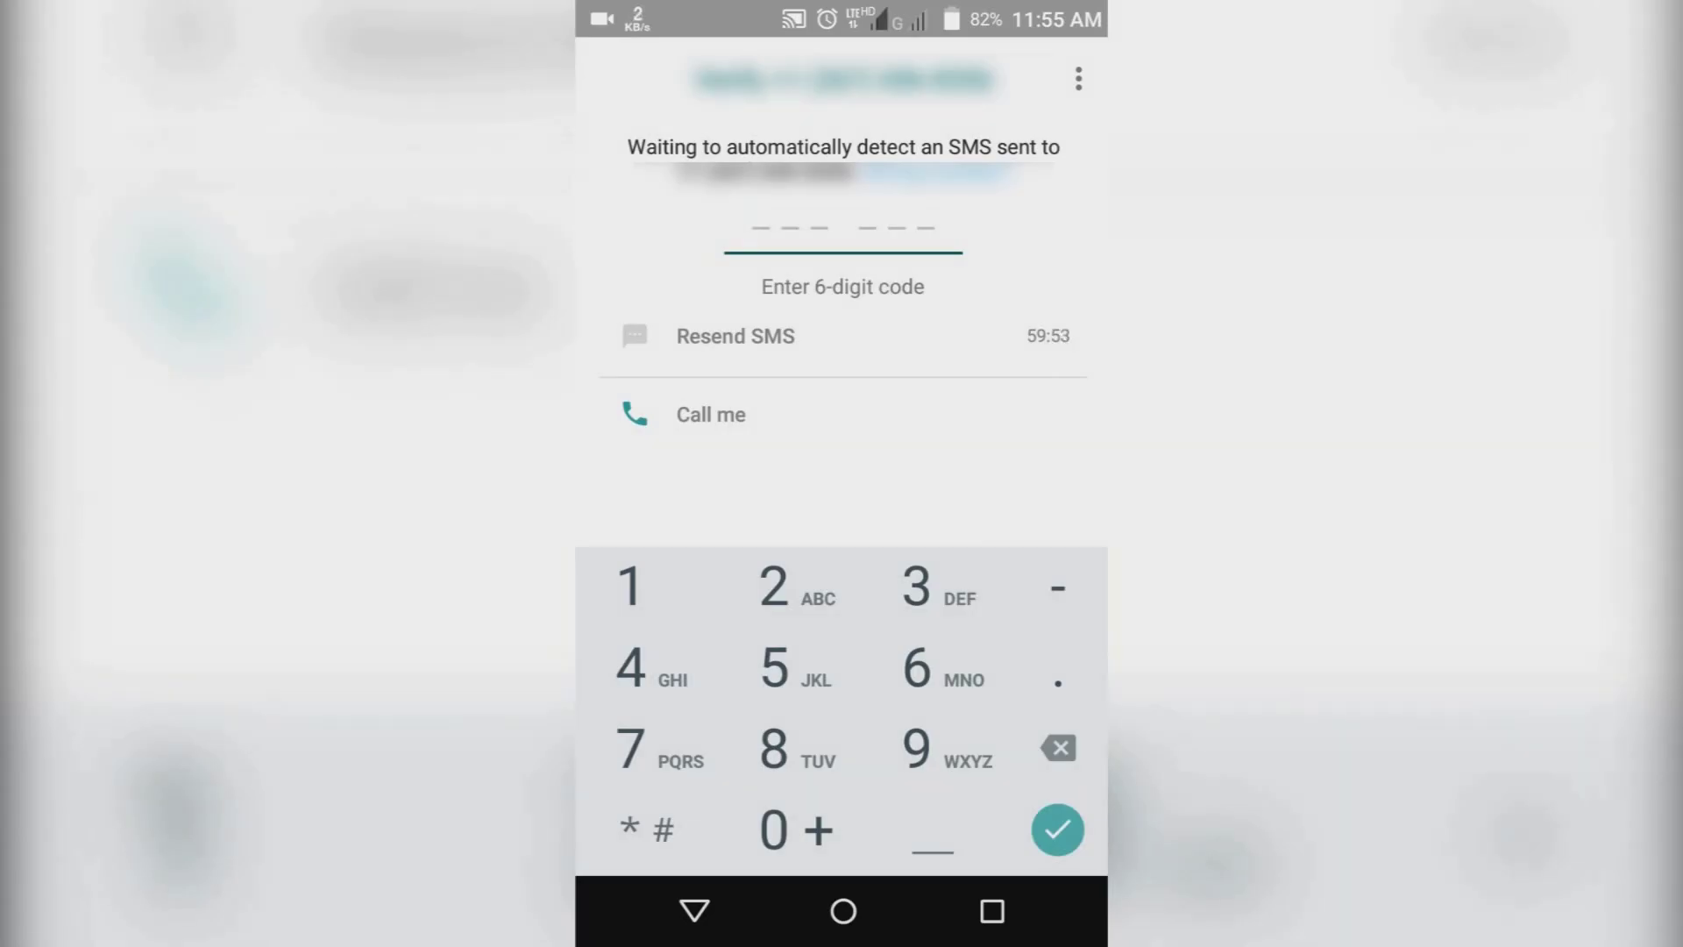
pyautogui.click(709, 415)
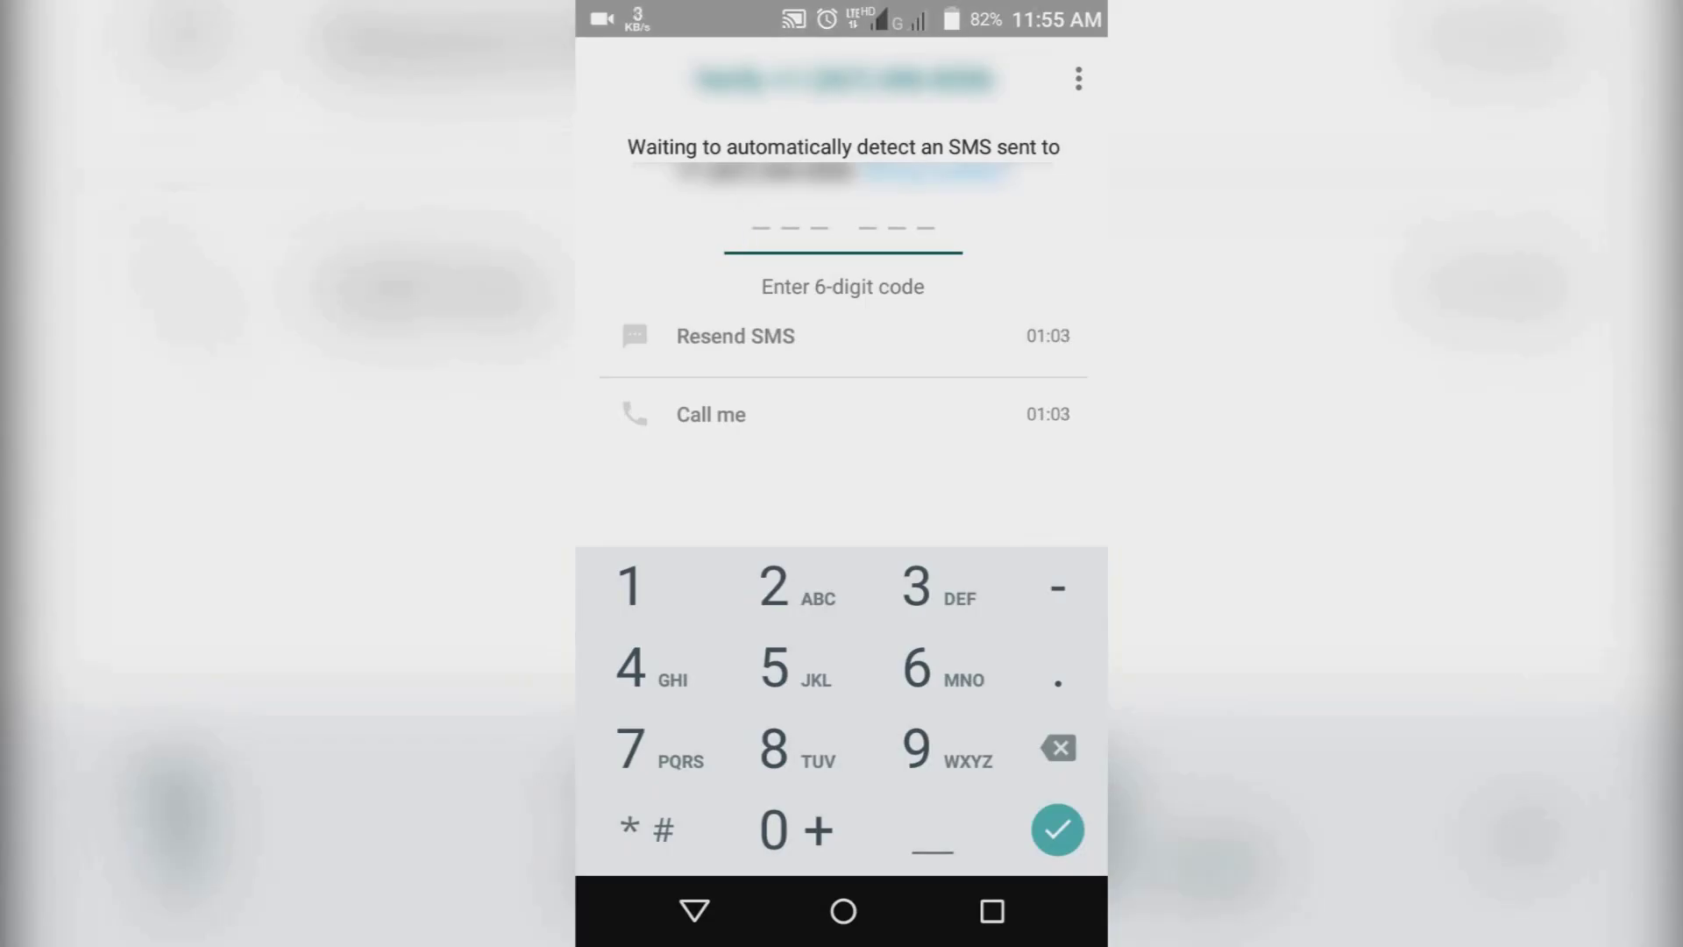
pyautogui.click(710, 415)
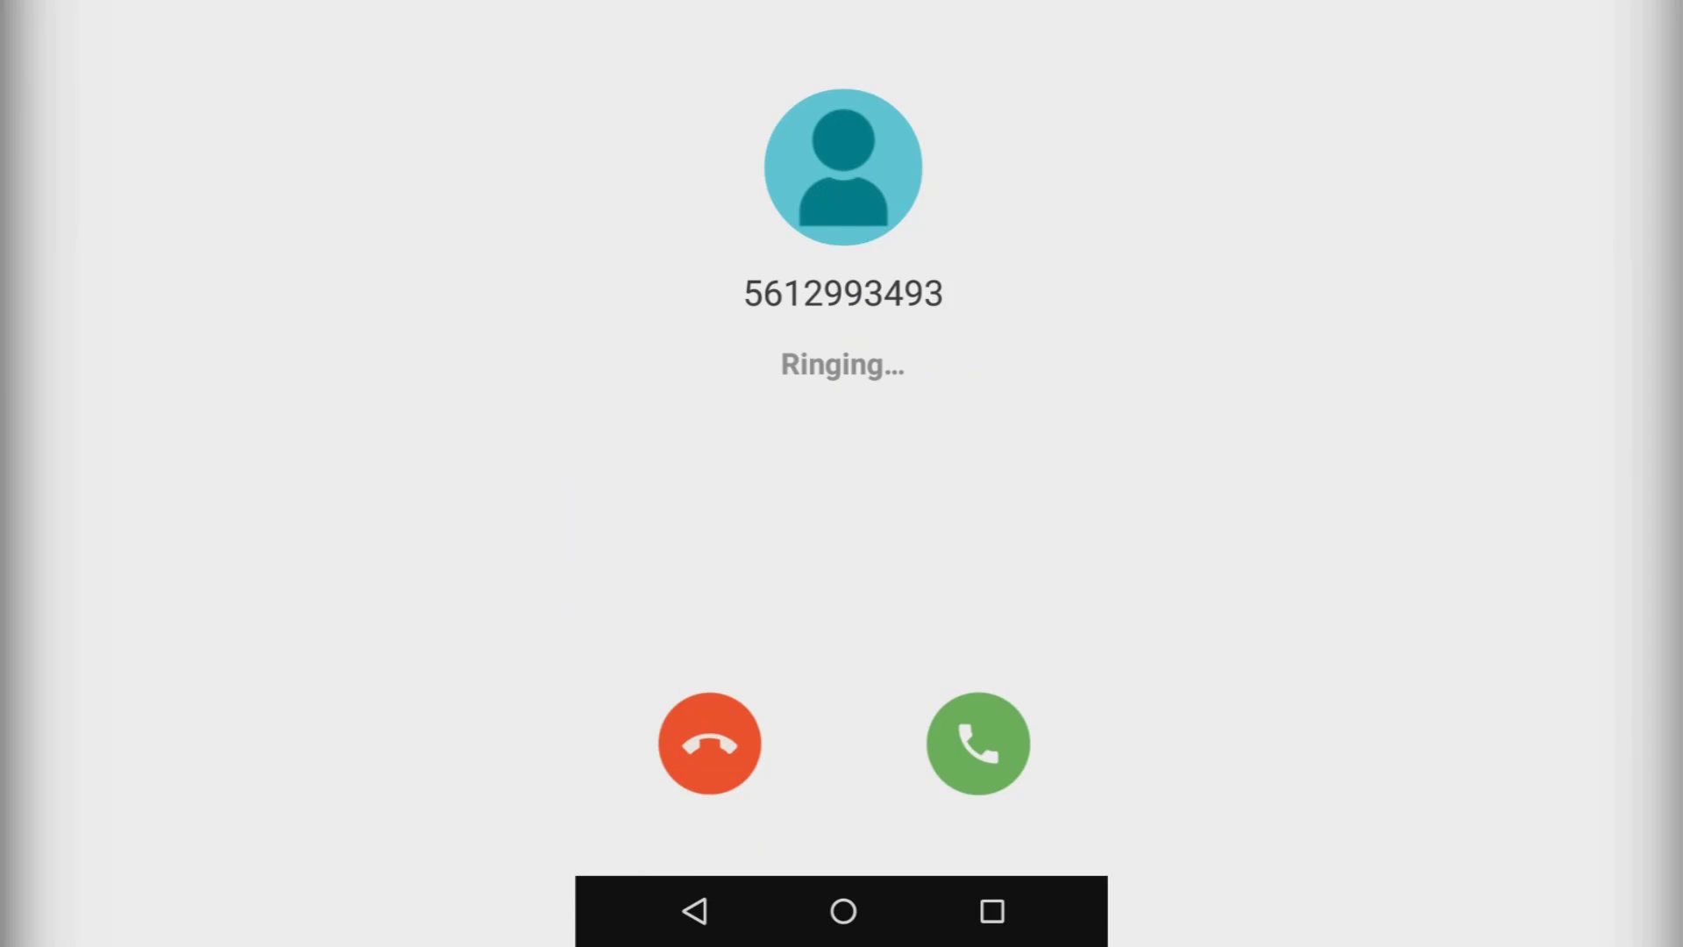
# Step: Answer the incoming WhatsApp verification call to hear the code
pyautogui.click(977, 742)
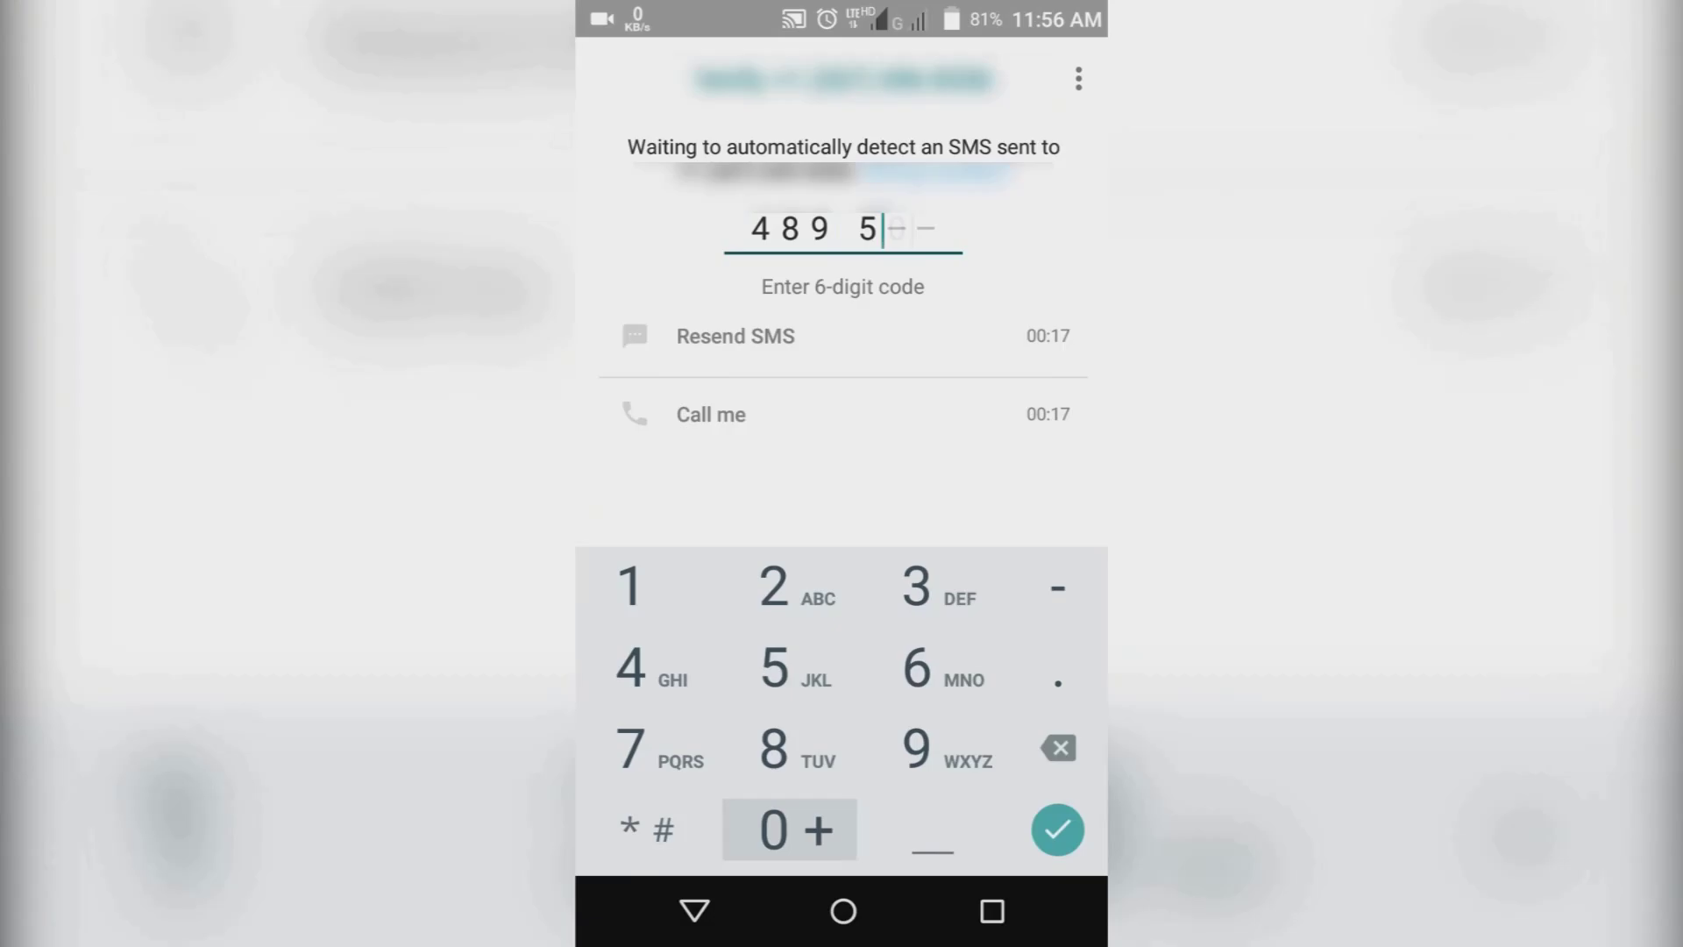
# Step: Finish the six-digit WhatsApp code, then open Settings from the three-dot menu
pyautogui.click(790, 828)
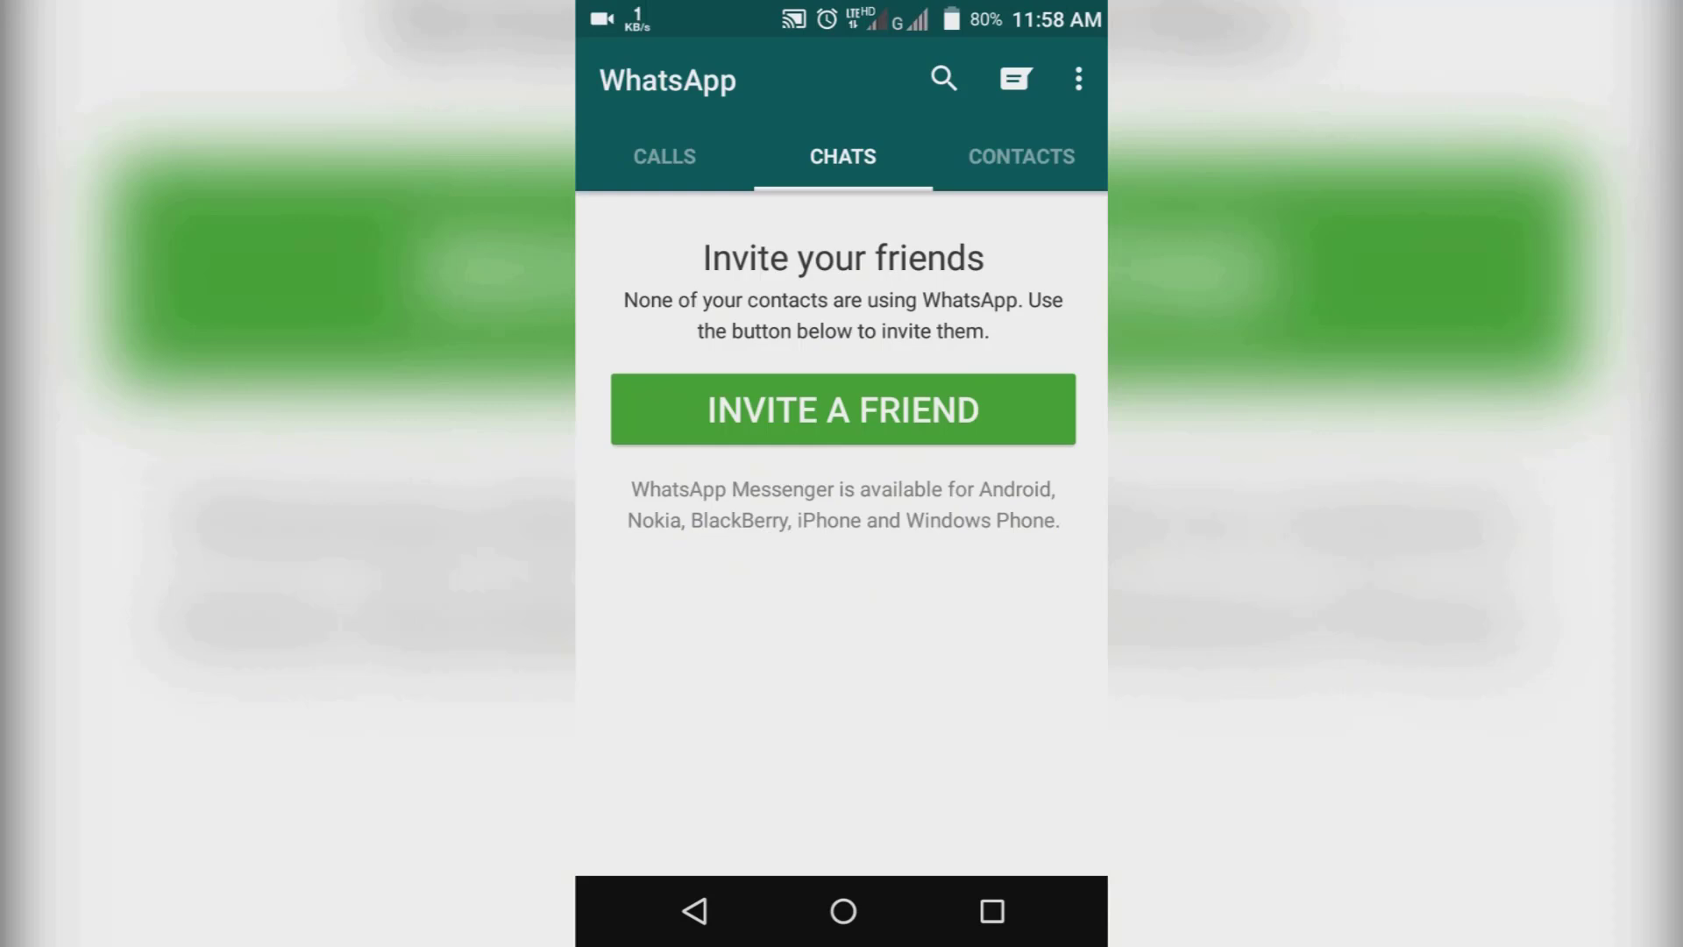
pyautogui.click(1078, 78)
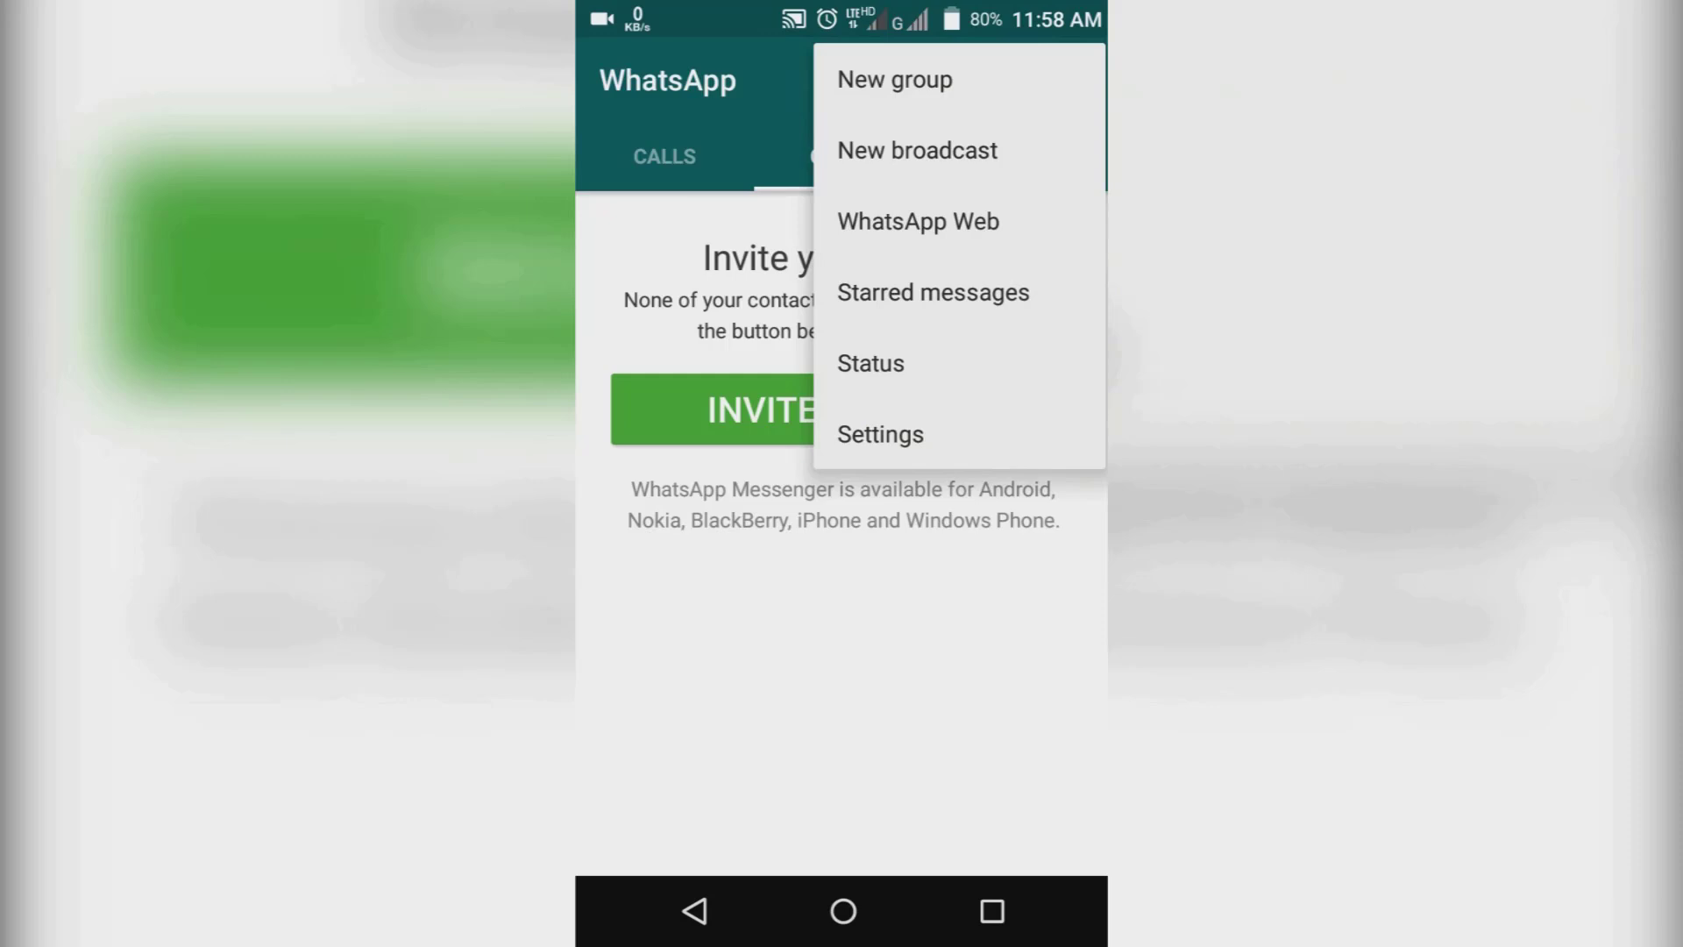
pyautogui.click(879, 434)
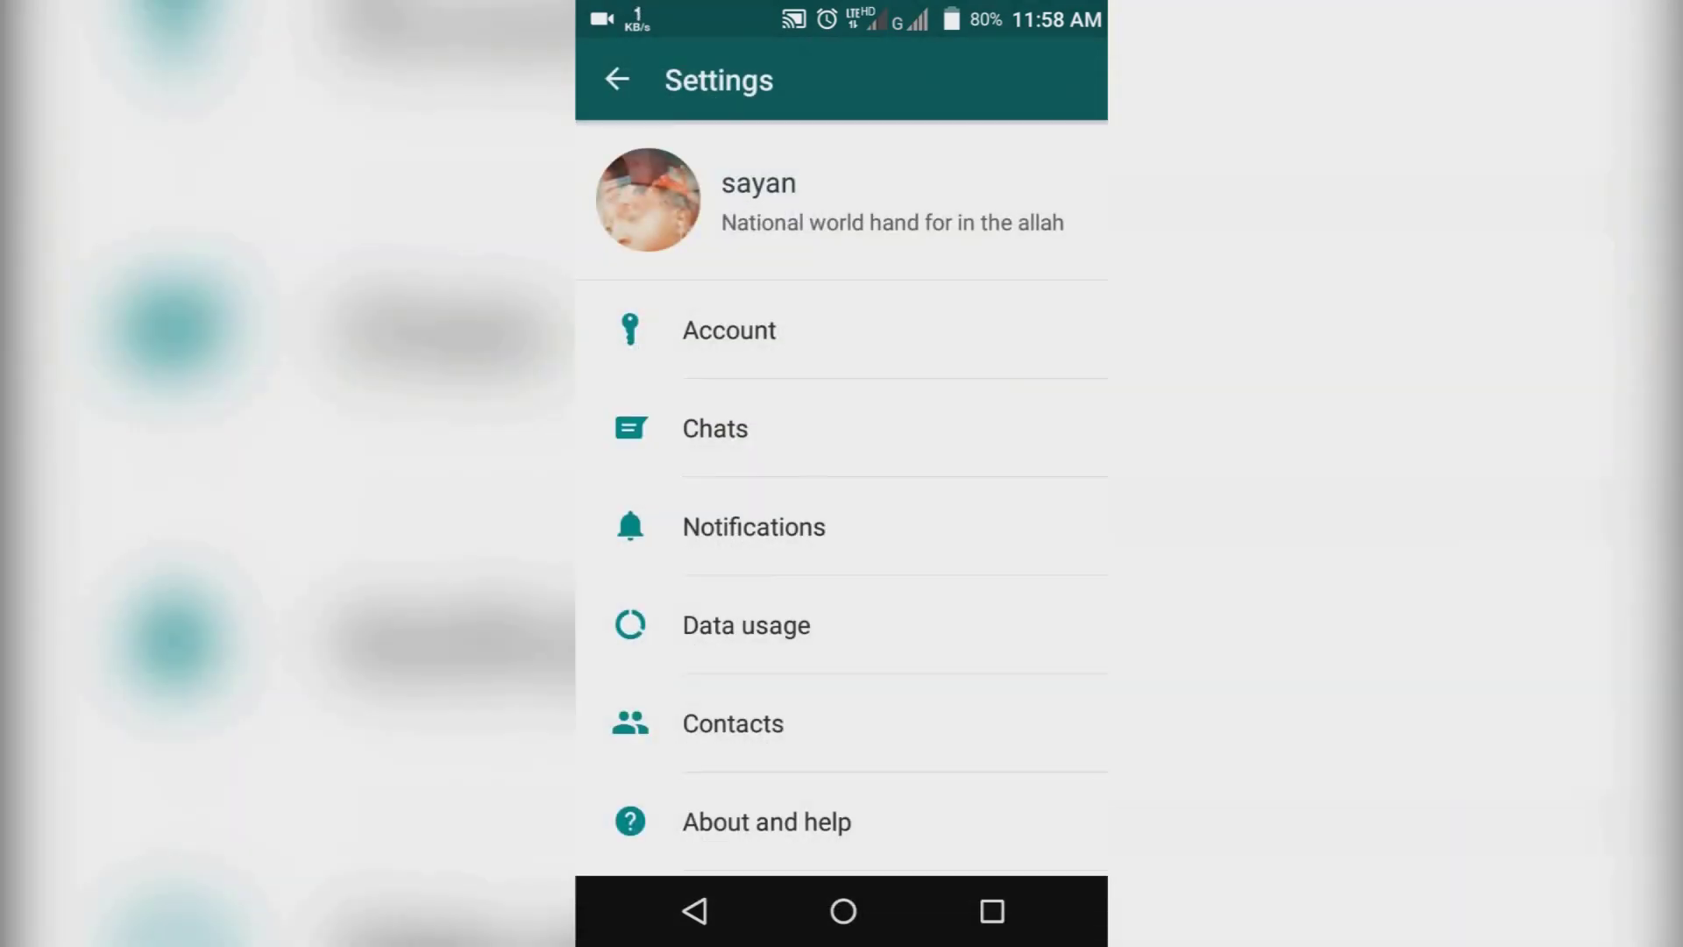